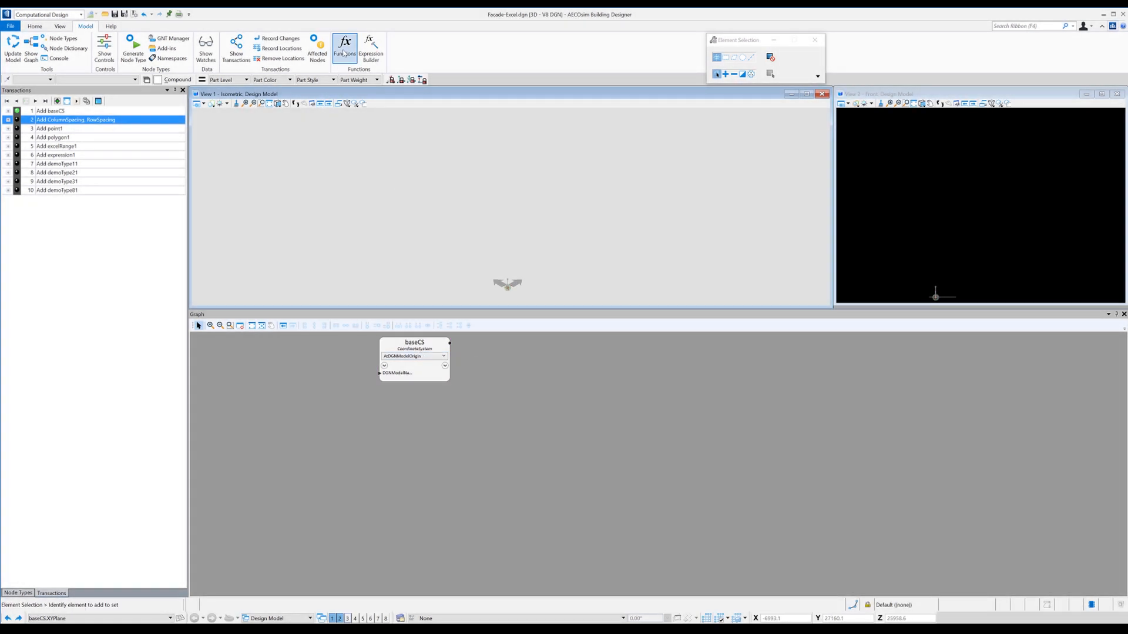
# Place a Series function-call node, then add the ColumnSpacing and RowSpacing series nodes.
pyautogui.click(344, 47)
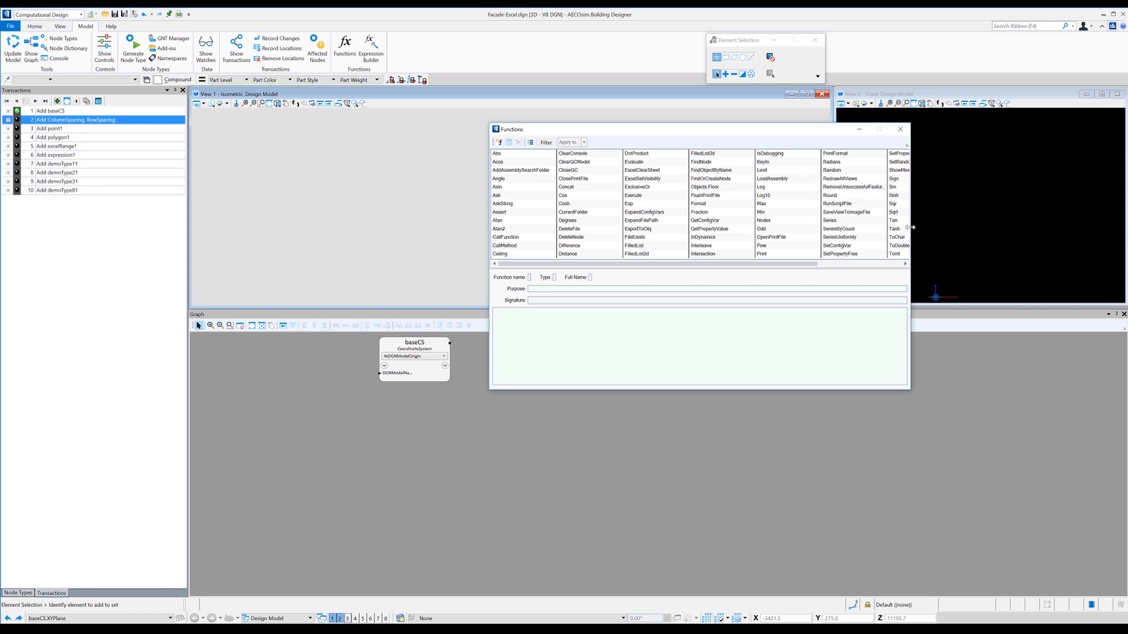
pyautogui.click(830, 220)
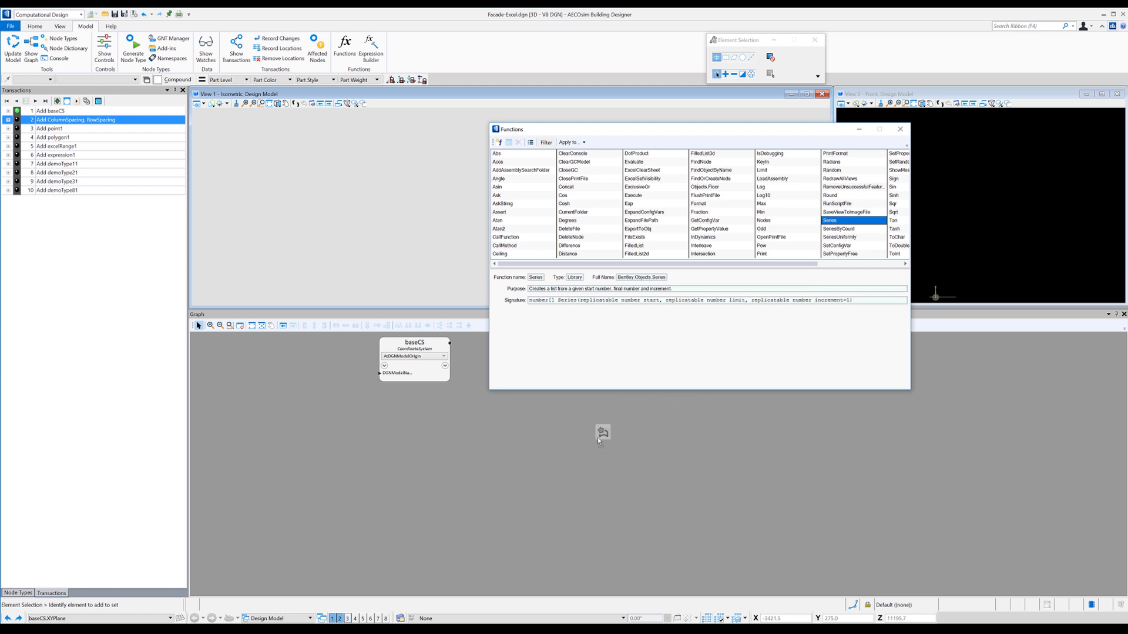
pyautogui.click(603, 433)
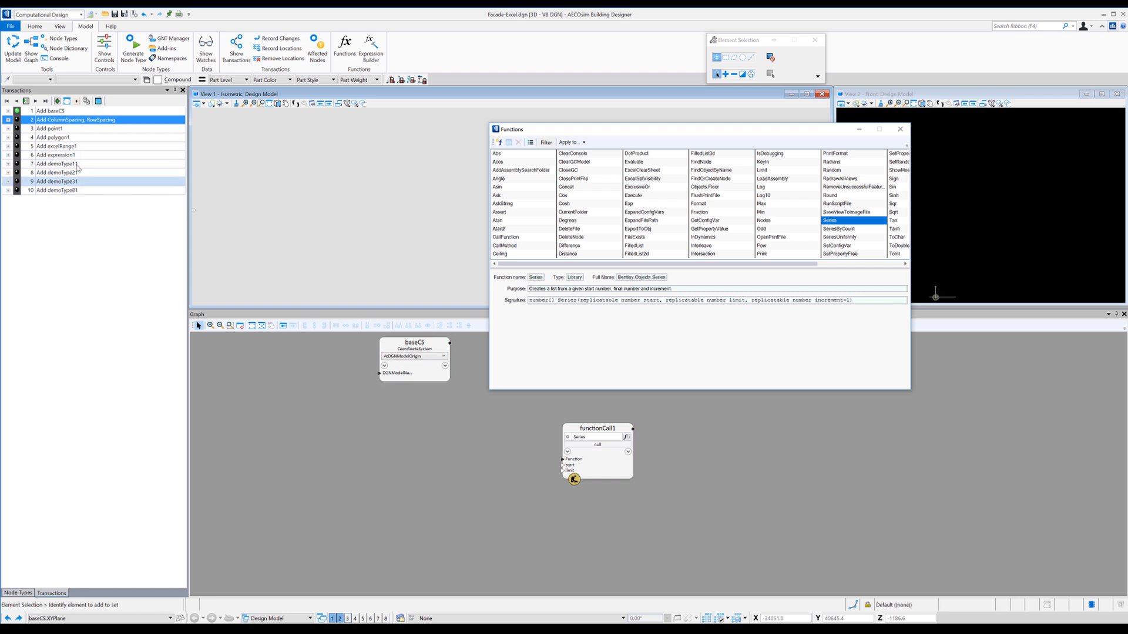
pyautogui.click(900, 129)
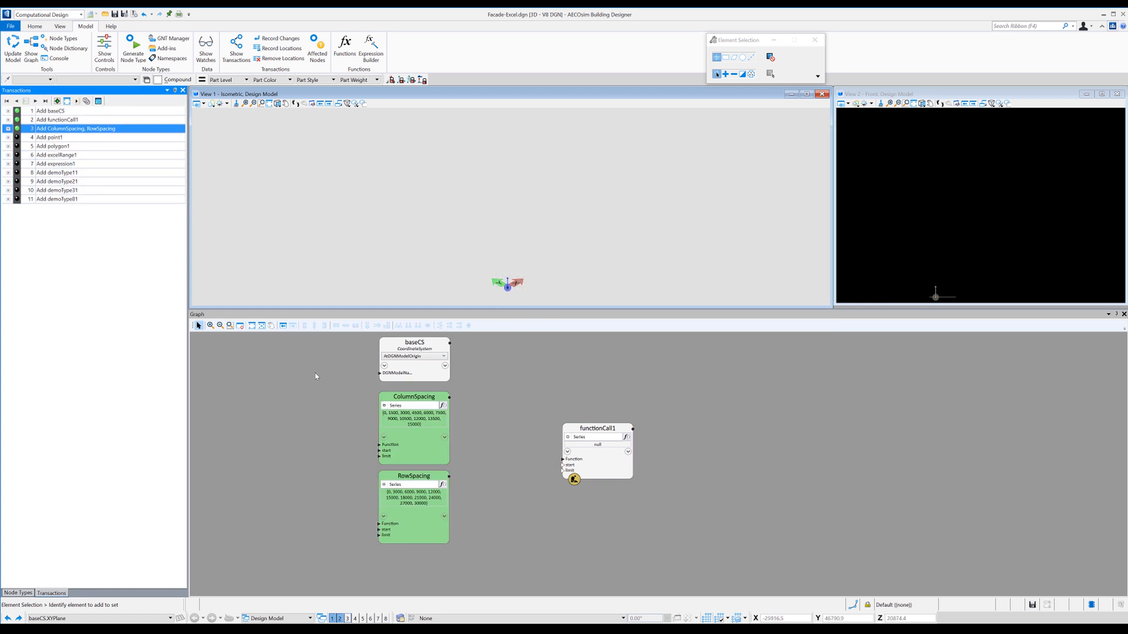
# Advance to the 'Delete functionCall1' transaction, leaving point1 placing a diagonal point row.
pyautogui.click(414, 414)
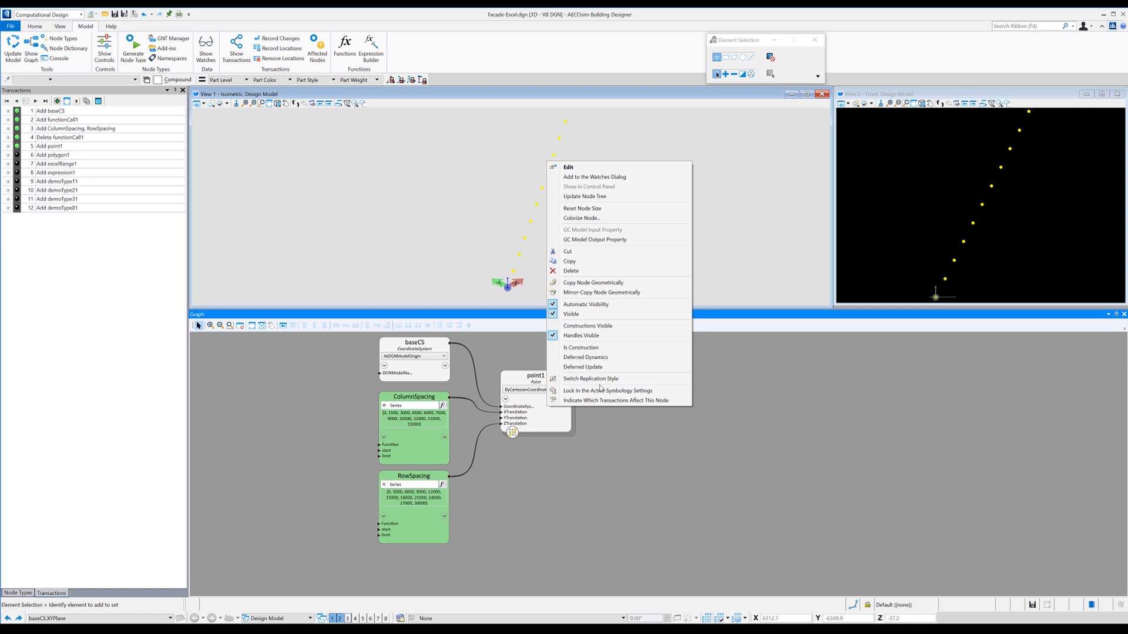
# Switch point1's replication style to turn the diagonal row into a rectangular grid.
pyautogui.click(571, 314)
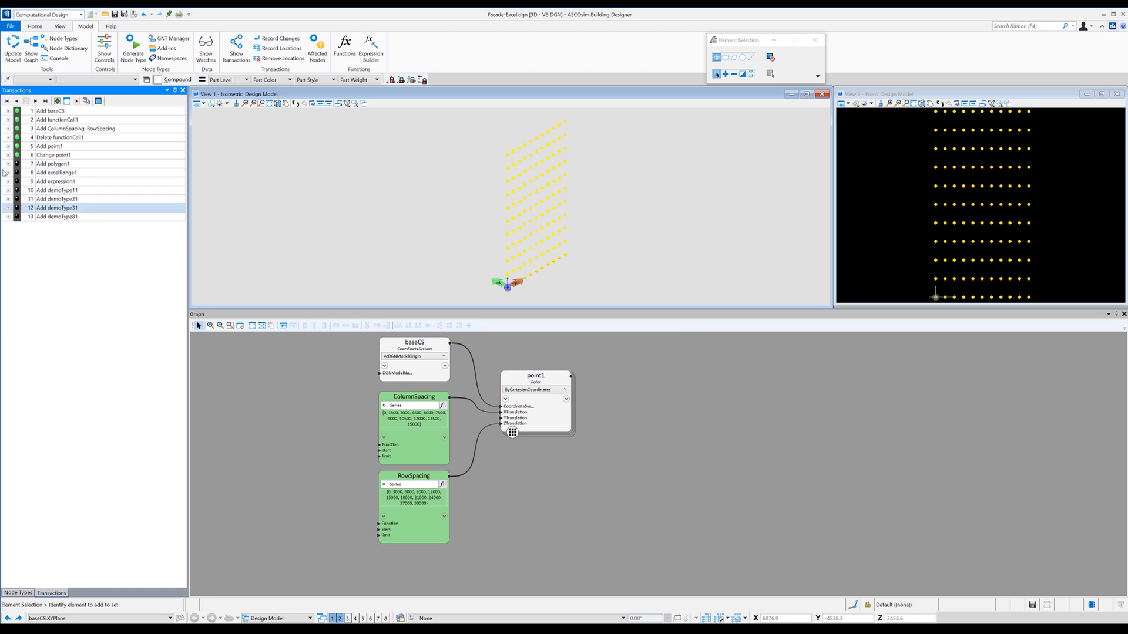
# Add polygon1 ByPointGrid from point1's grid and edit its Points input.
pyautogui.click(55, 164)
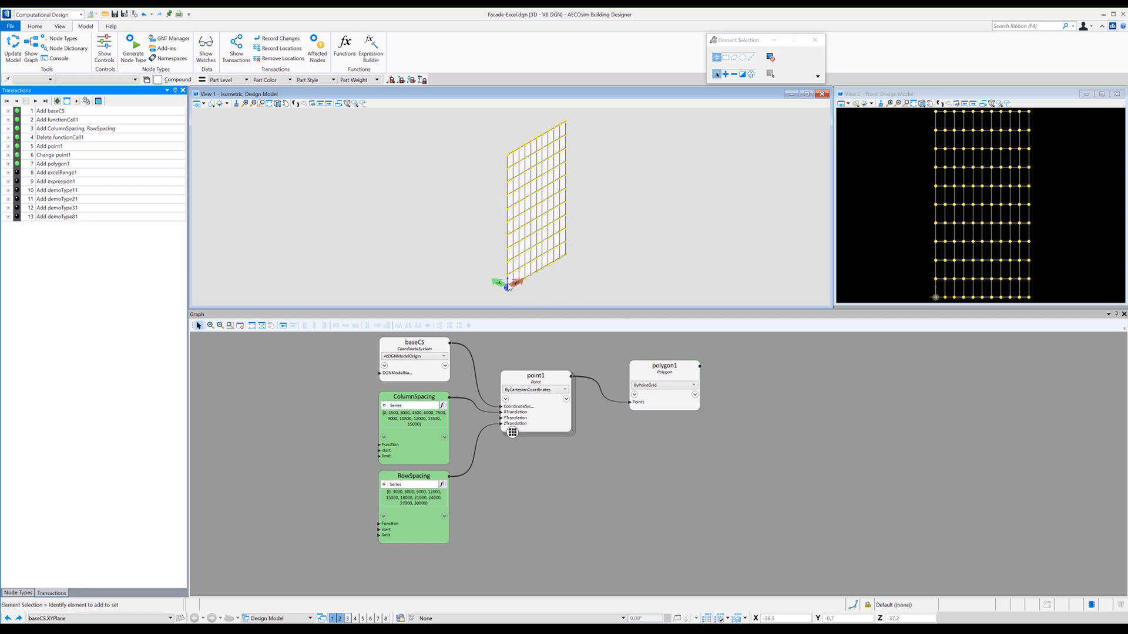
pyautogui.click(663, 365)
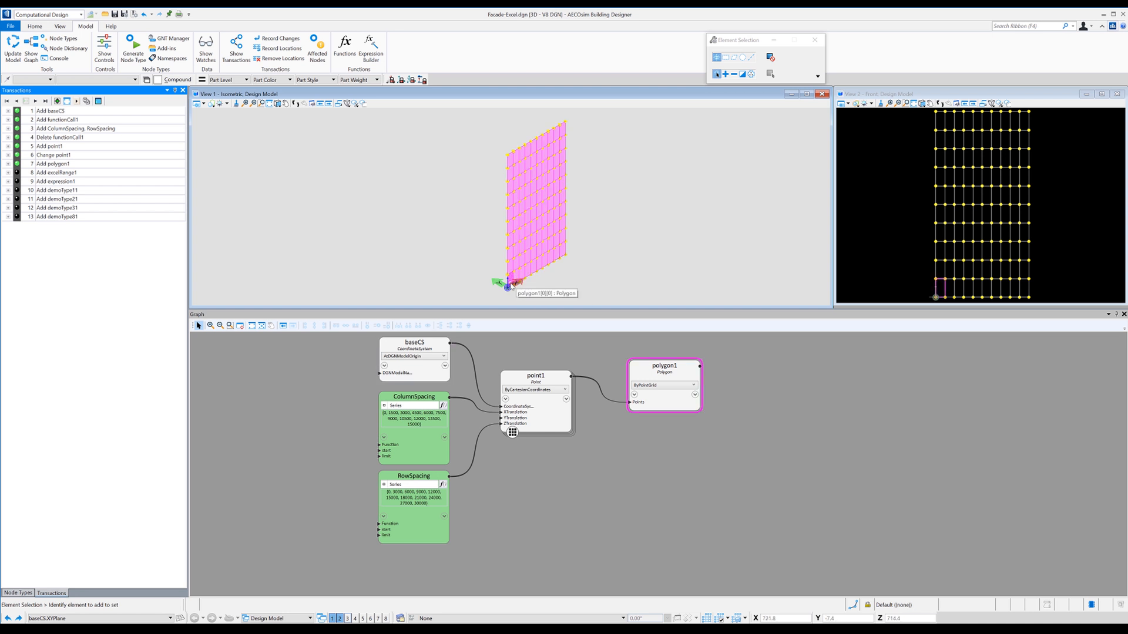
pyautogui.click(413, 342)
pyautogui.write('point1.Transpose')
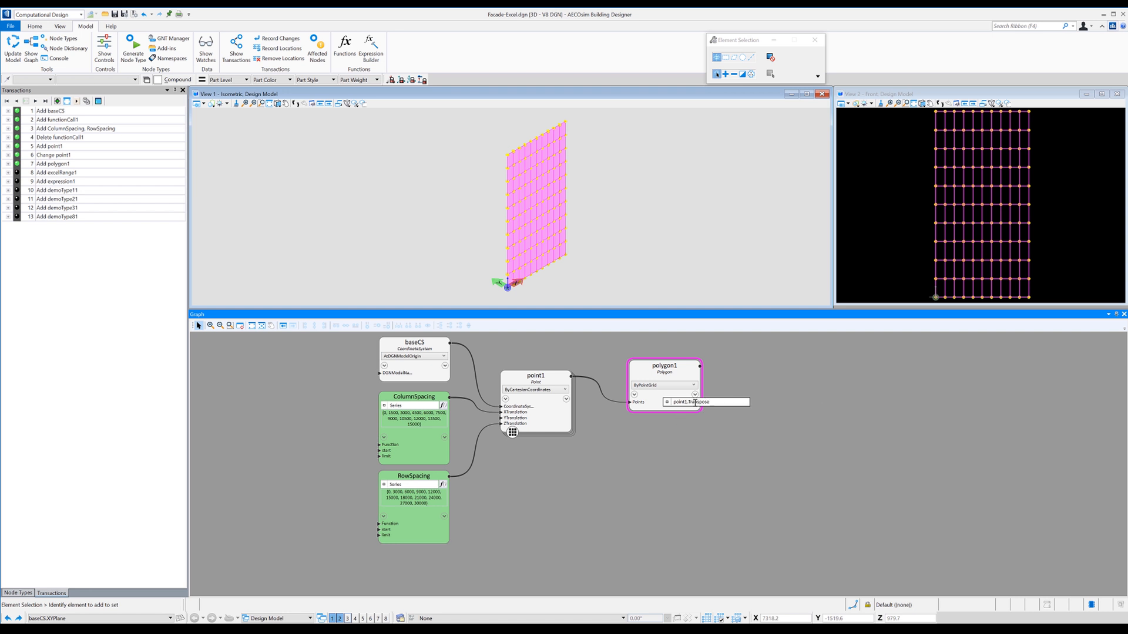
pyautogui.write('()')
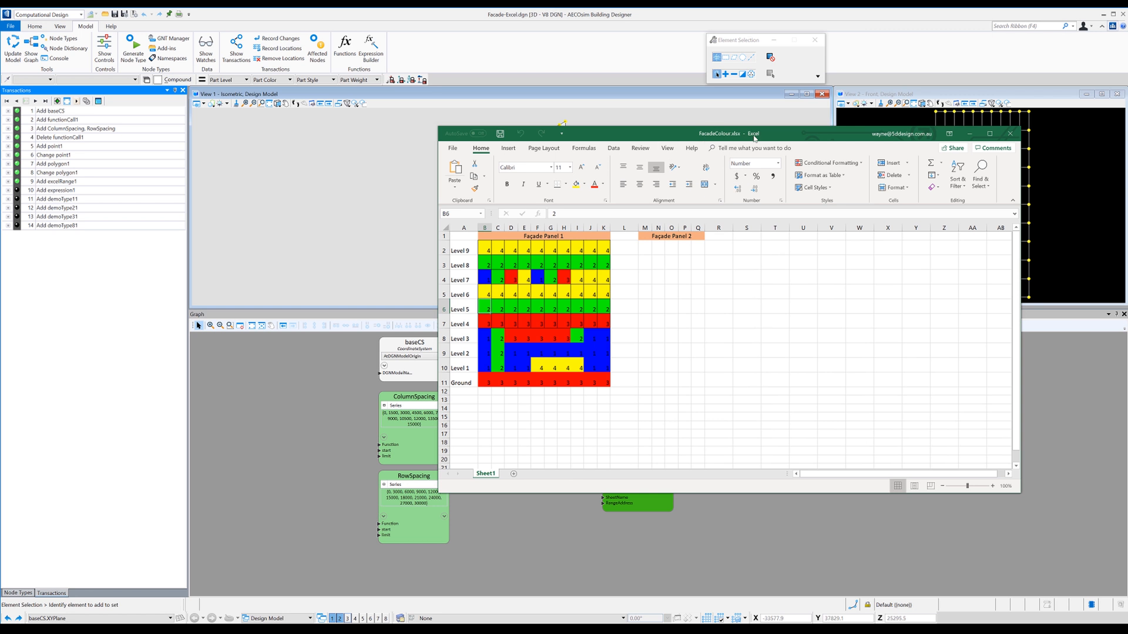
pyautogui.moveTo(759, 256)
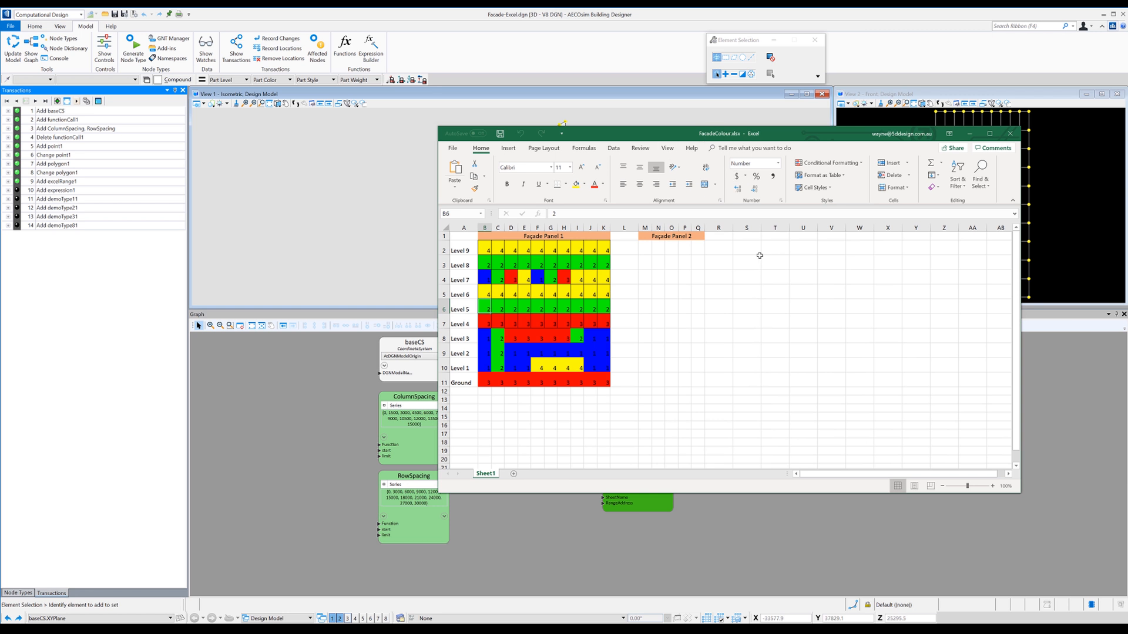
pyautogui.moveTo(584, 303)
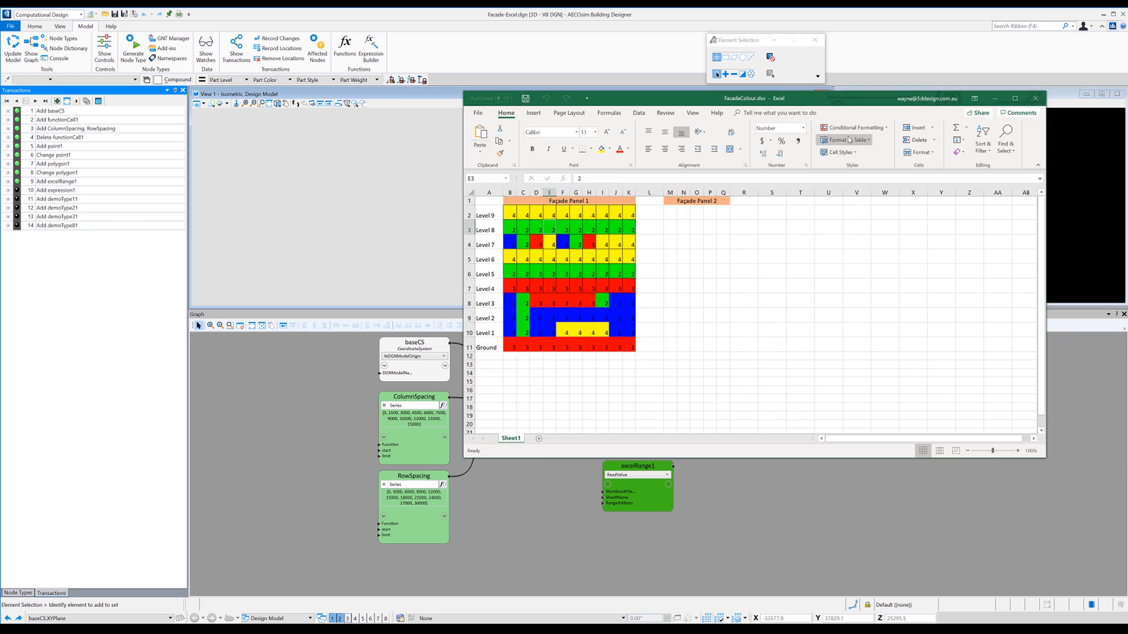
pyautogui.moveTo(854, 128)
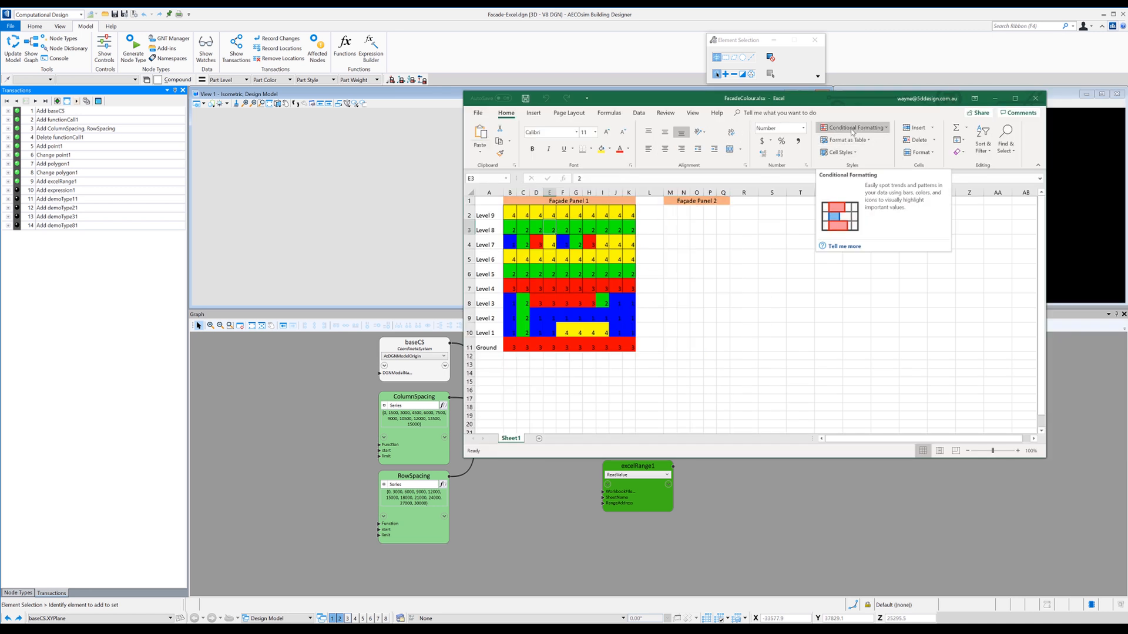
pyautogui.click(853, 128)
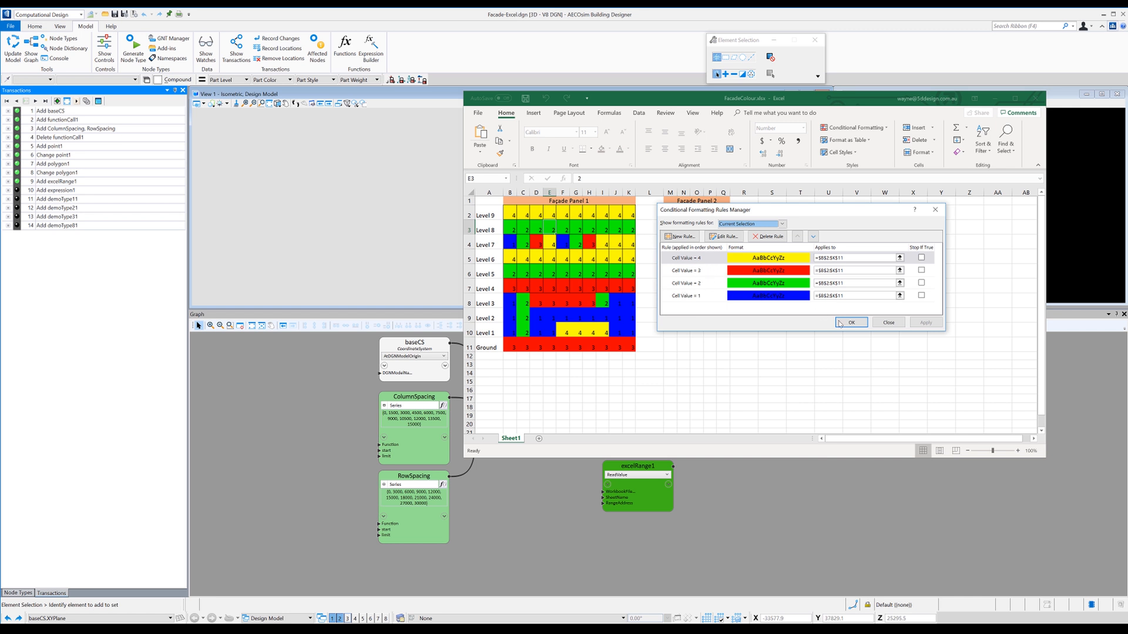
pyautogui.click(851, 322)
pyautogui.write('4')
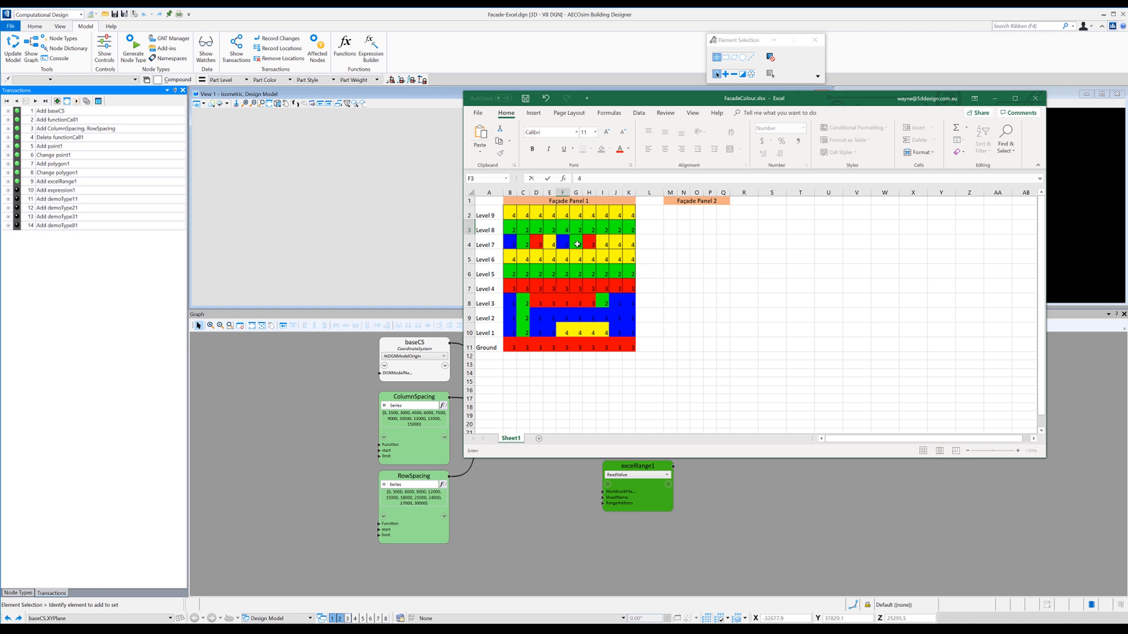
pyautogui.click(574, 230)
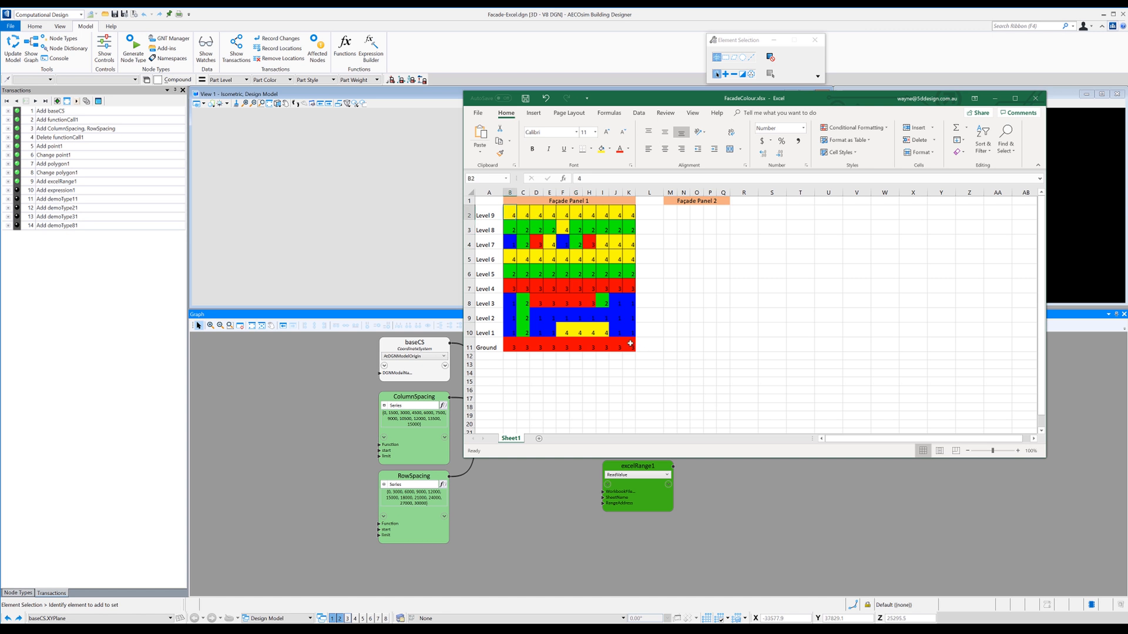
pyautogui.click(628, 347)
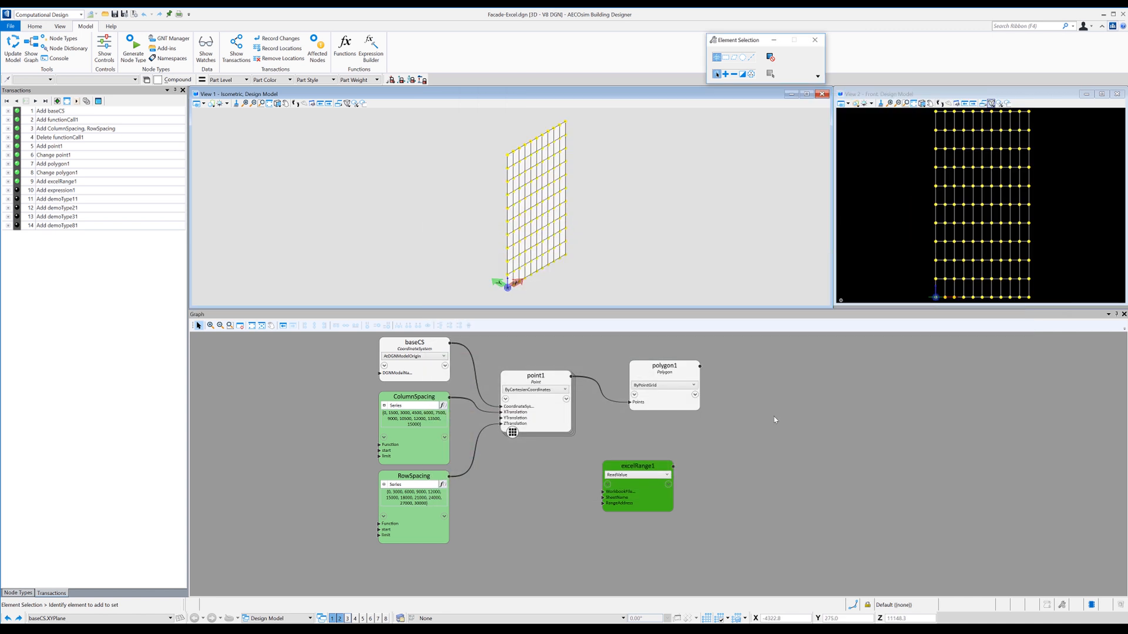
pyautogui.click(638, 466)
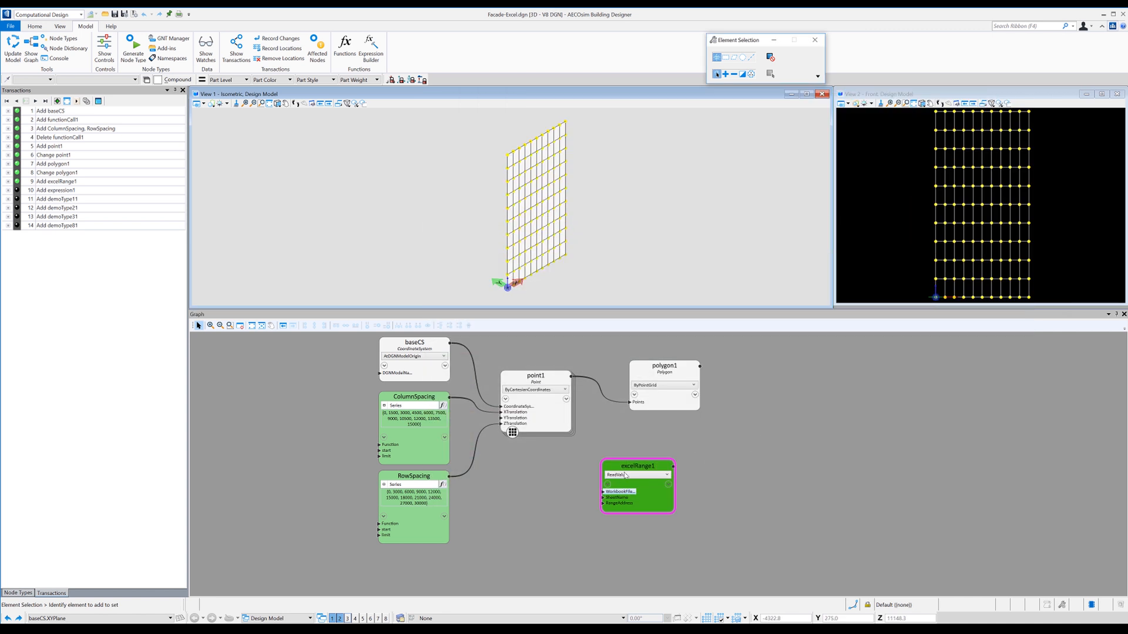
pyautogui.click(663, 365)
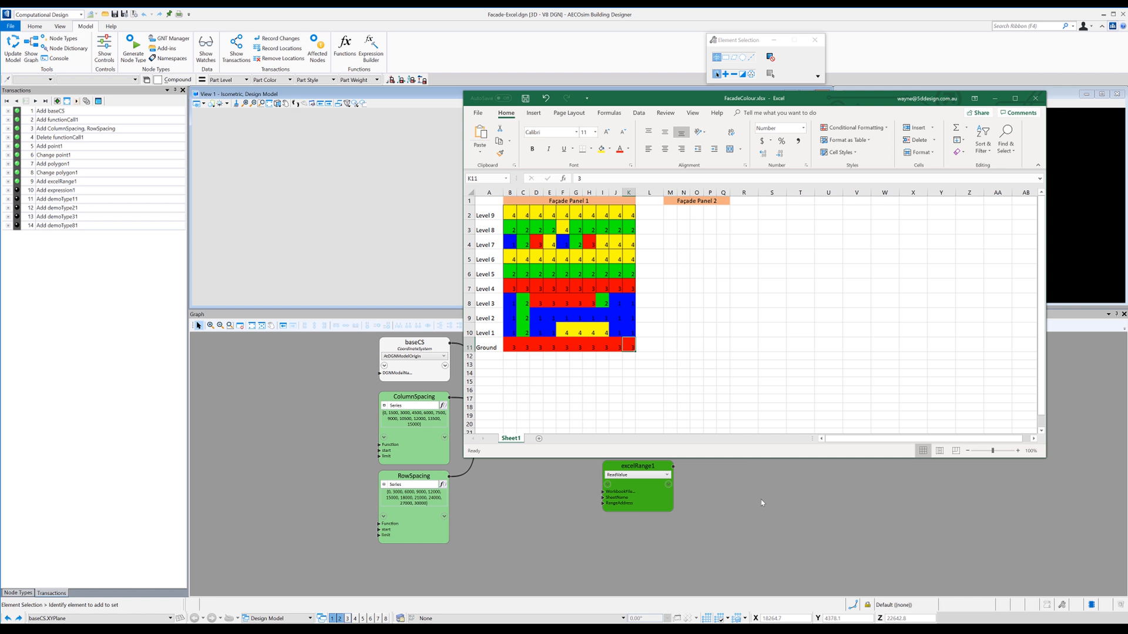
pyautogui.moveTo(747, 487)
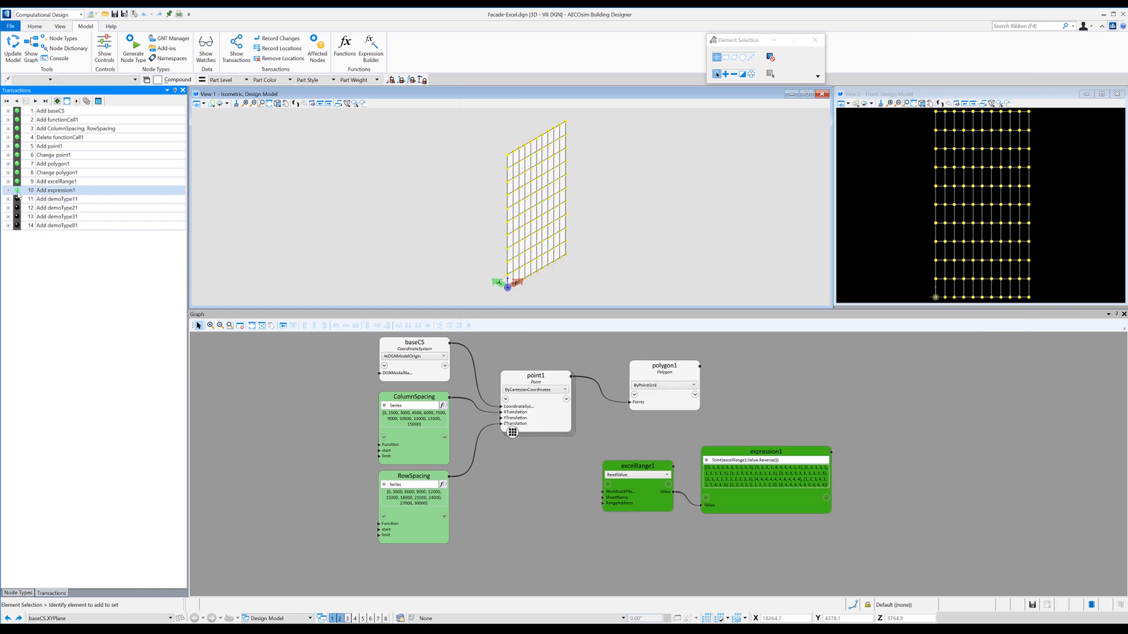
pyautogui.doubleClick(765, 452)
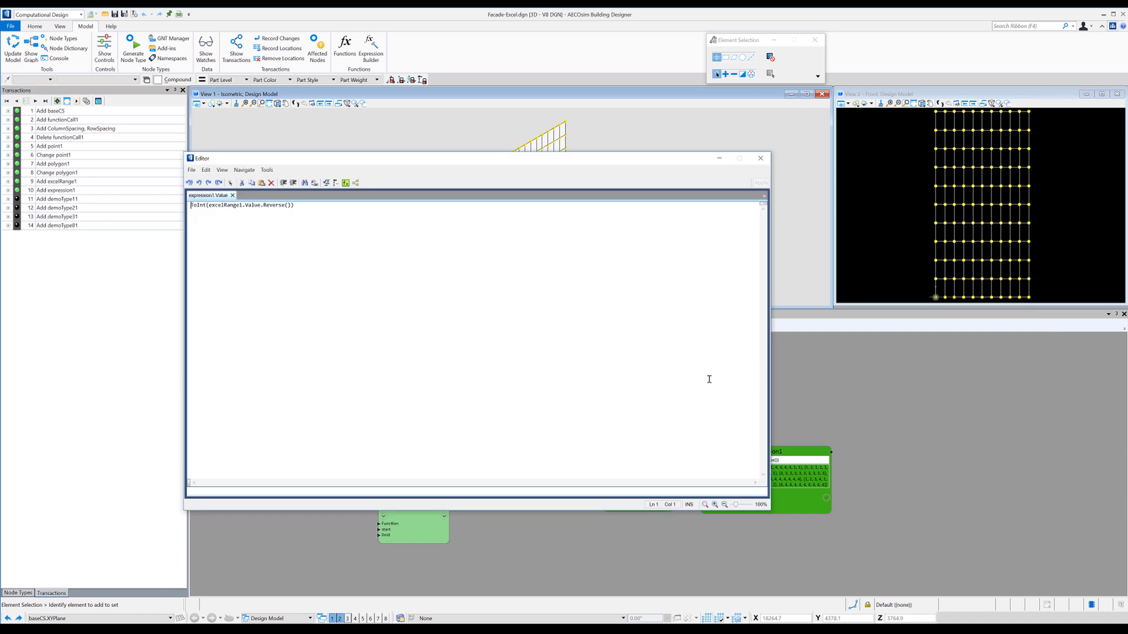
pyautogui.moveTo(202, 158); pyautogui.dragTo(481, 137)
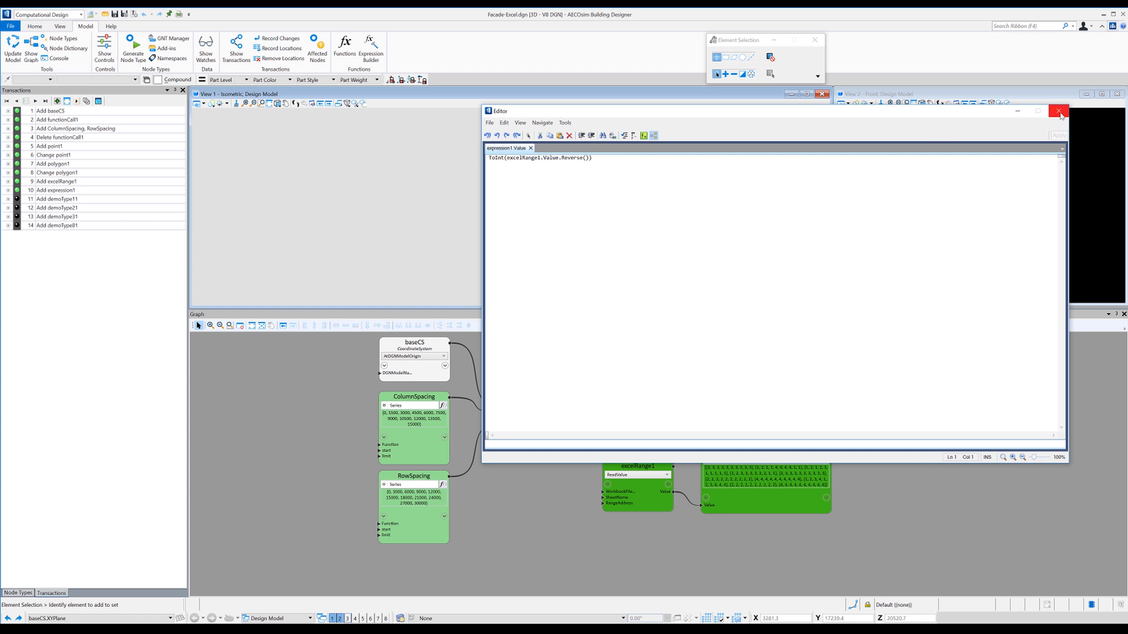
pyautogui.click(1060, 112)
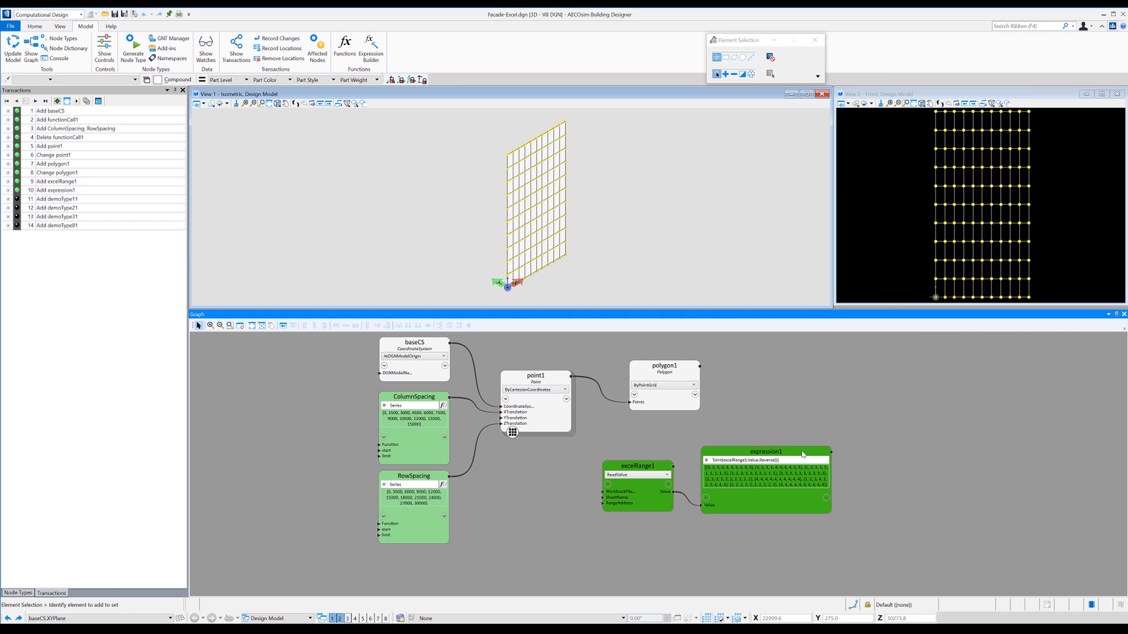
# Connect expression1's Excel level codes to polygon1's Color input for red, green, yellow, blue panels.
pyautogui.click(663, 384)
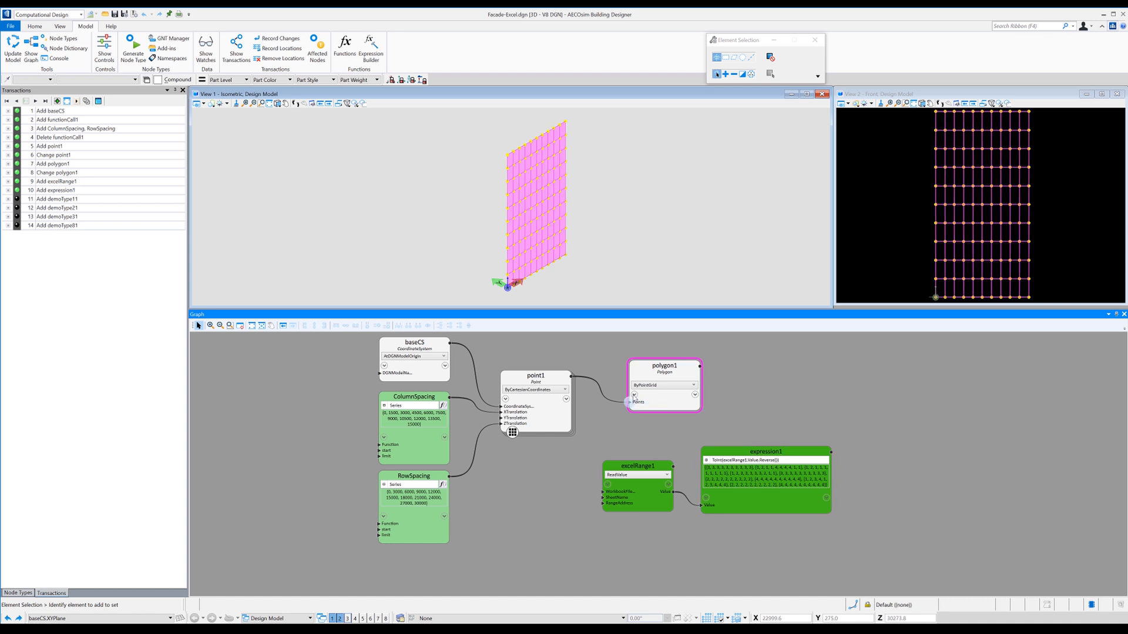
pyautogui.click(634, 396)
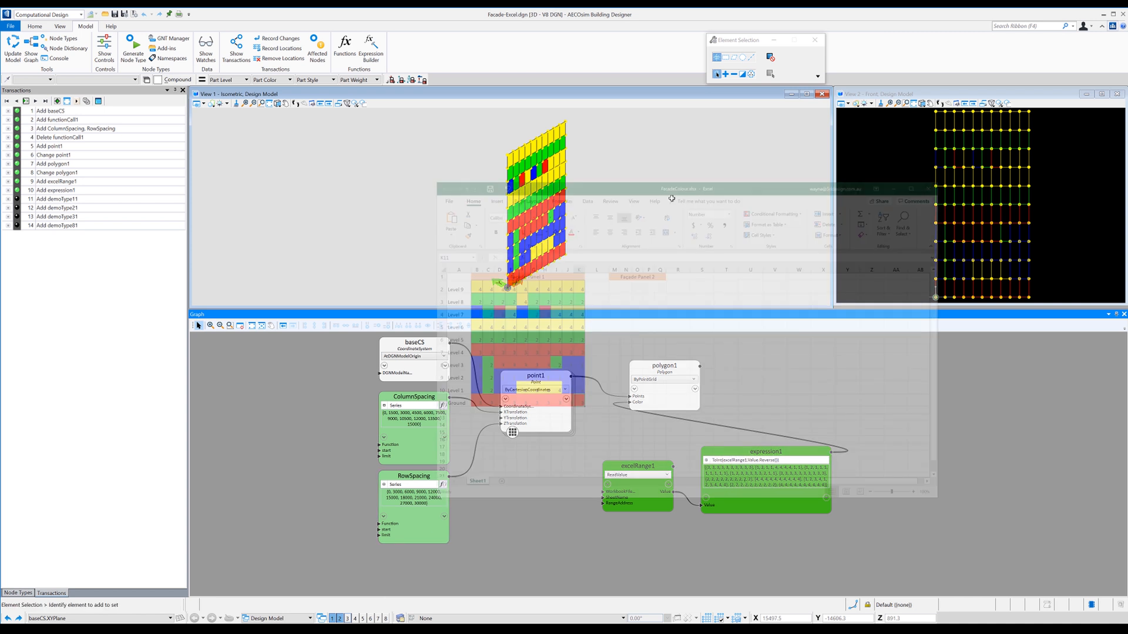
pyautogui.click(676, 189)
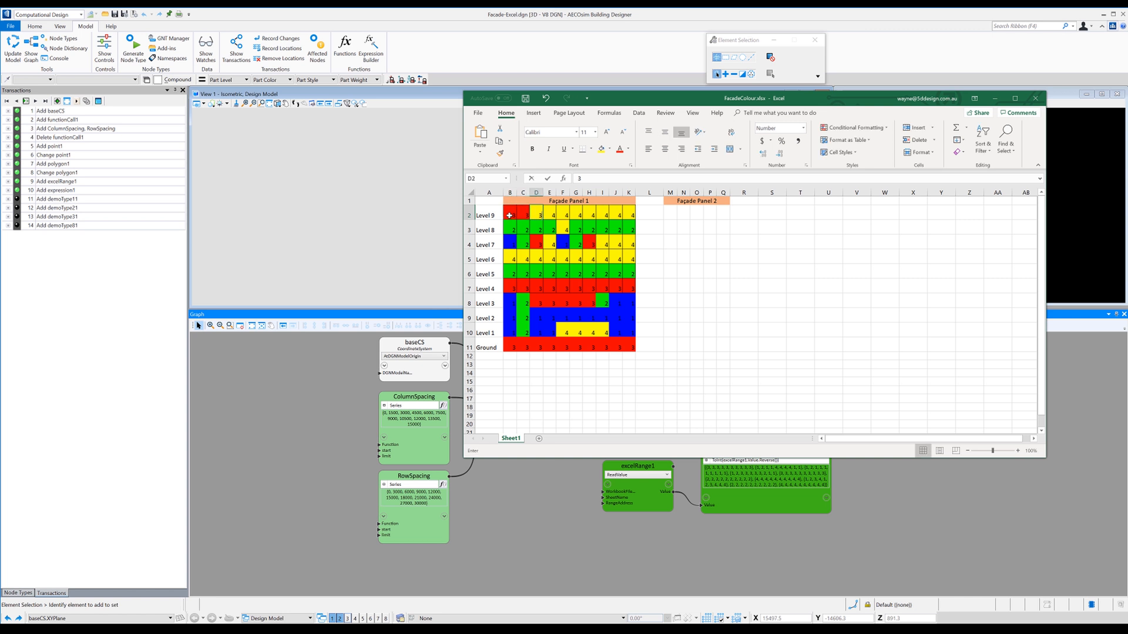
pyautogui.click(589, 215)
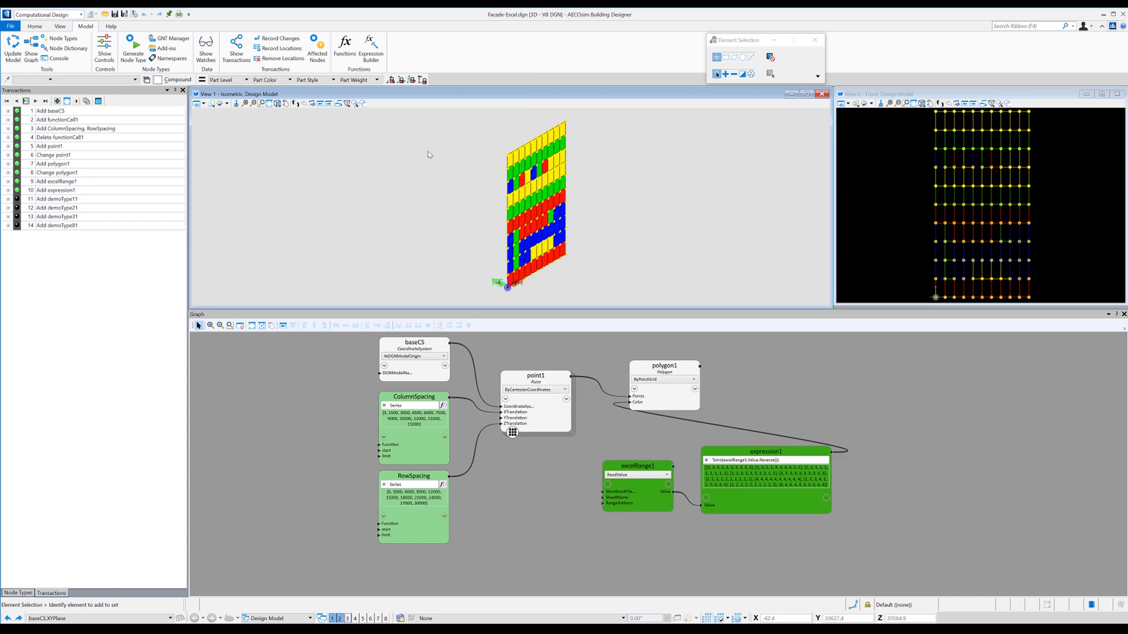
pyautogui.click(12, 51)
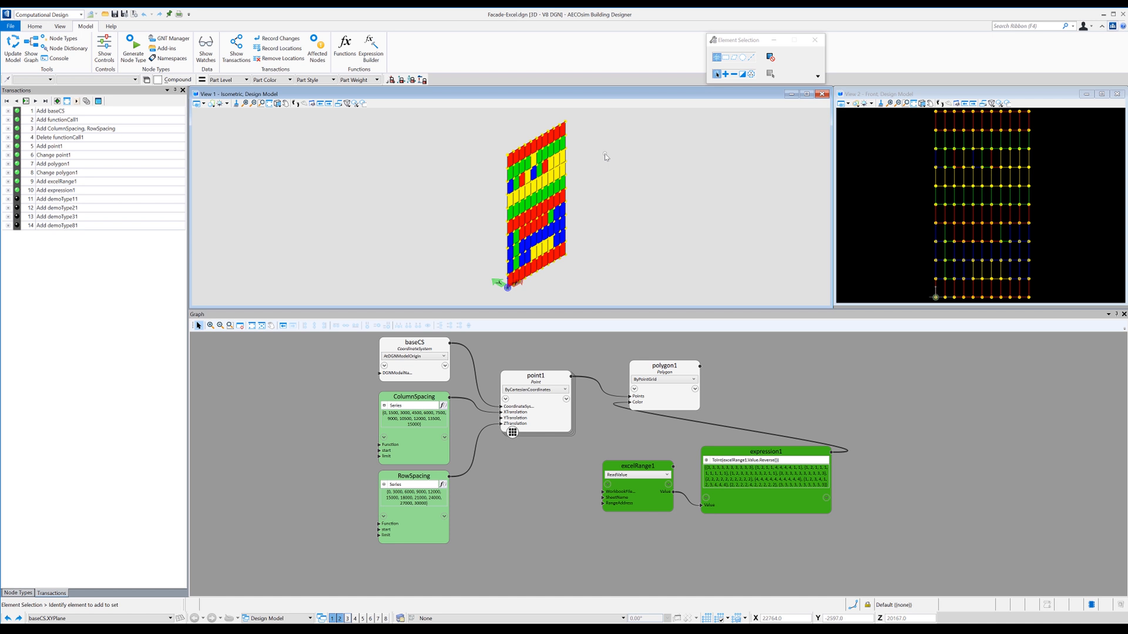
pyautogui.moveTo(612, 167)
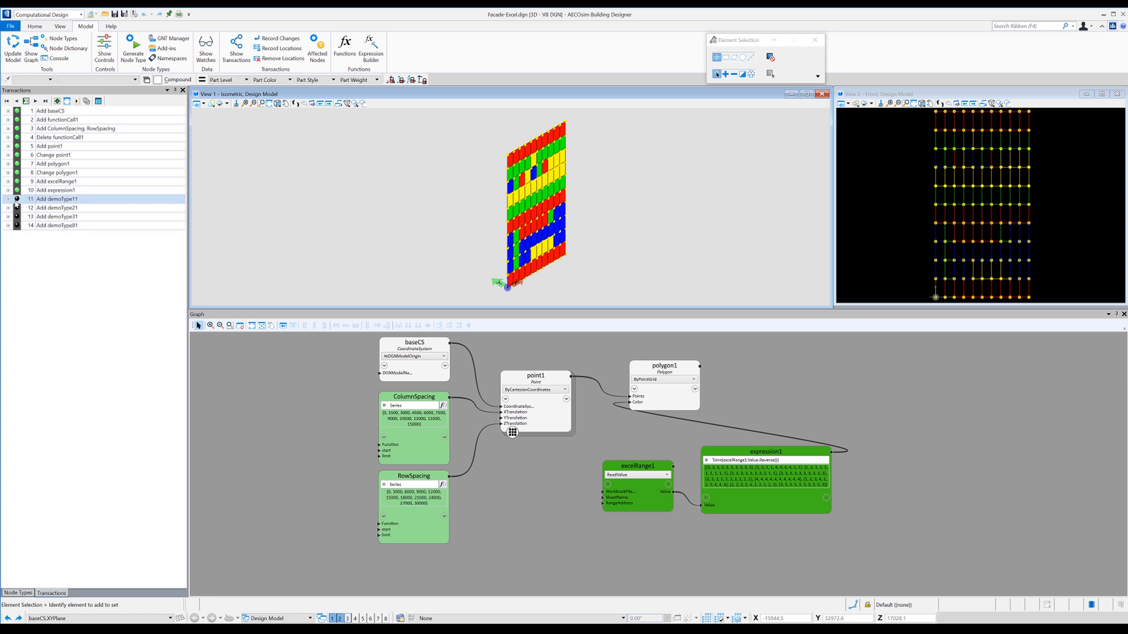
# Add demoType11/21/31/81, with demoType11 filtering polygons where p.Color == color(b=255).
pyautogui.click(56, 225)
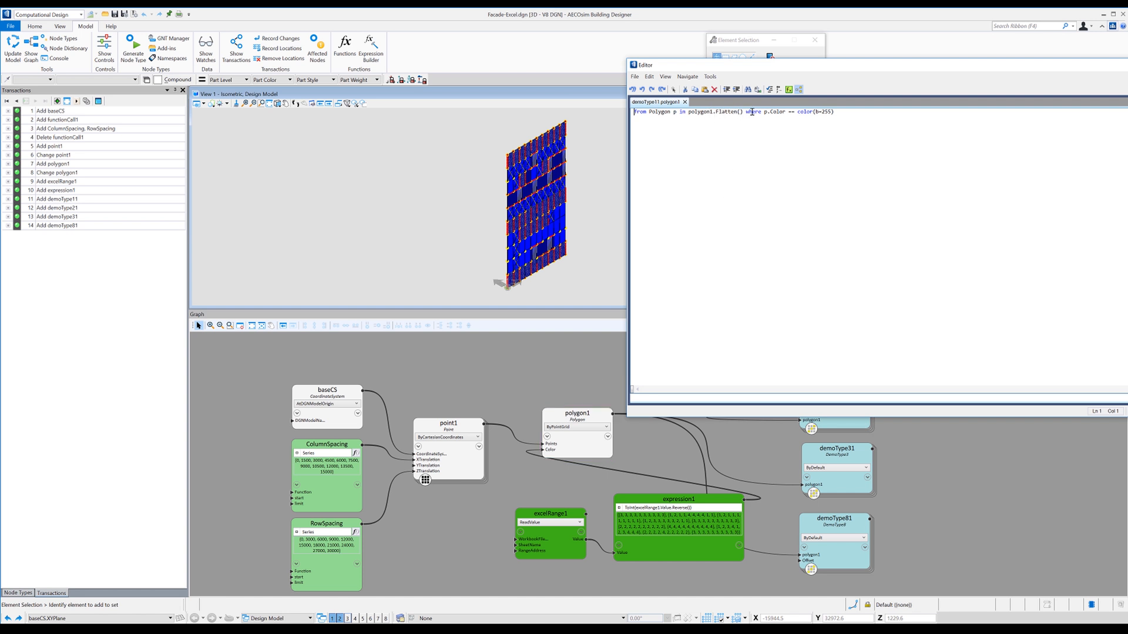
pyautogui.click(782, 111)
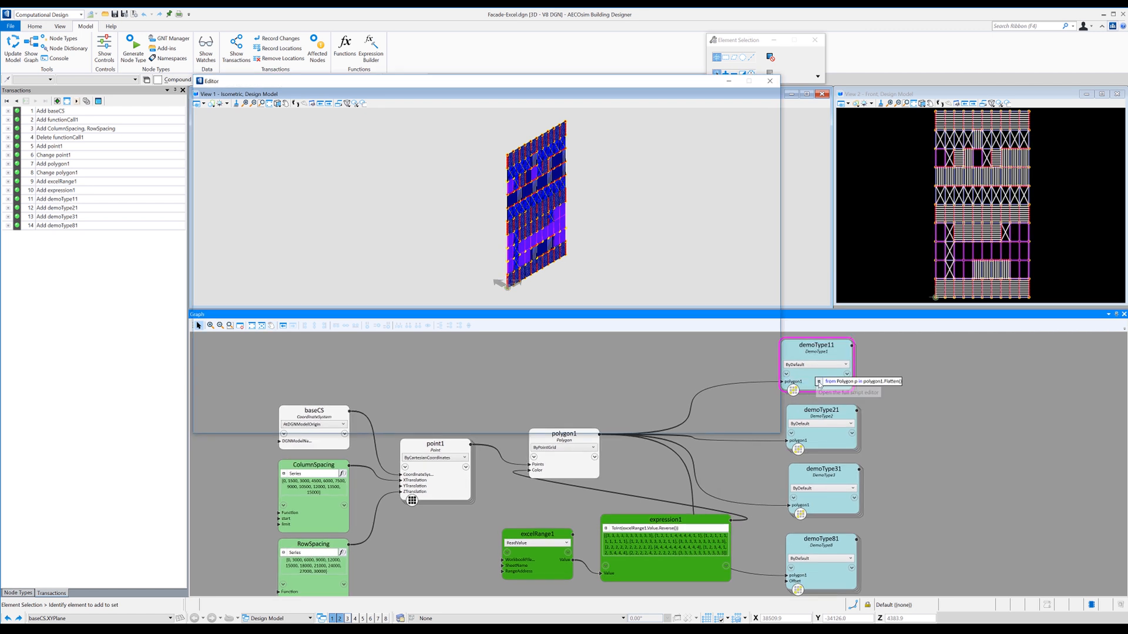
# Set demoType31's polygon filter to where p.Color == color(r=255).
pyautogui.click(818, 381)
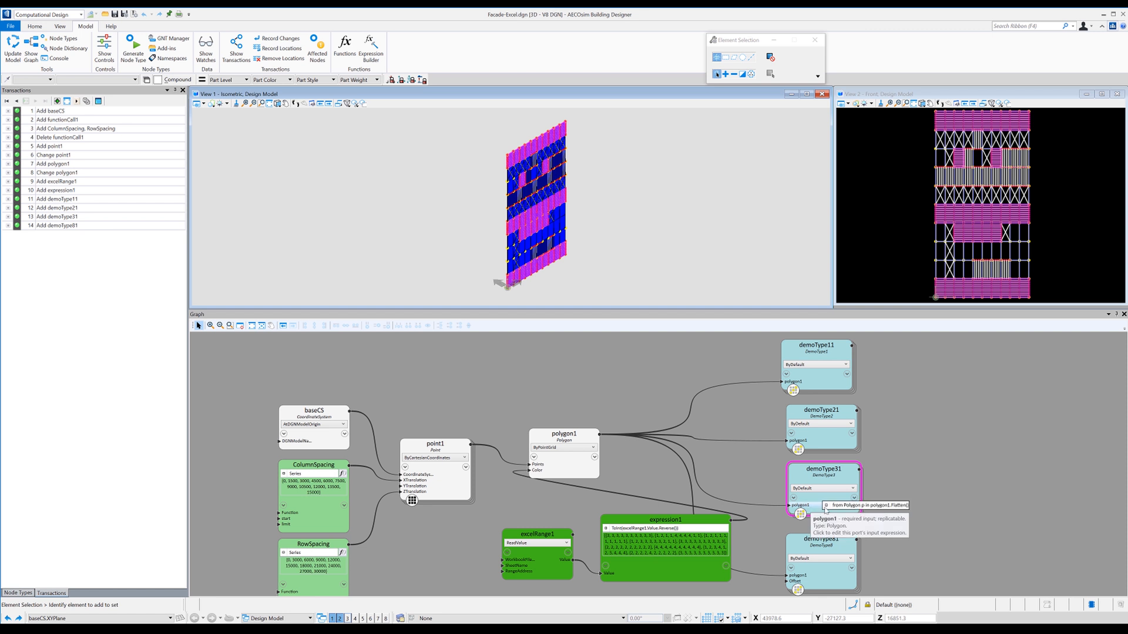
pyautogui.click(827, 506)
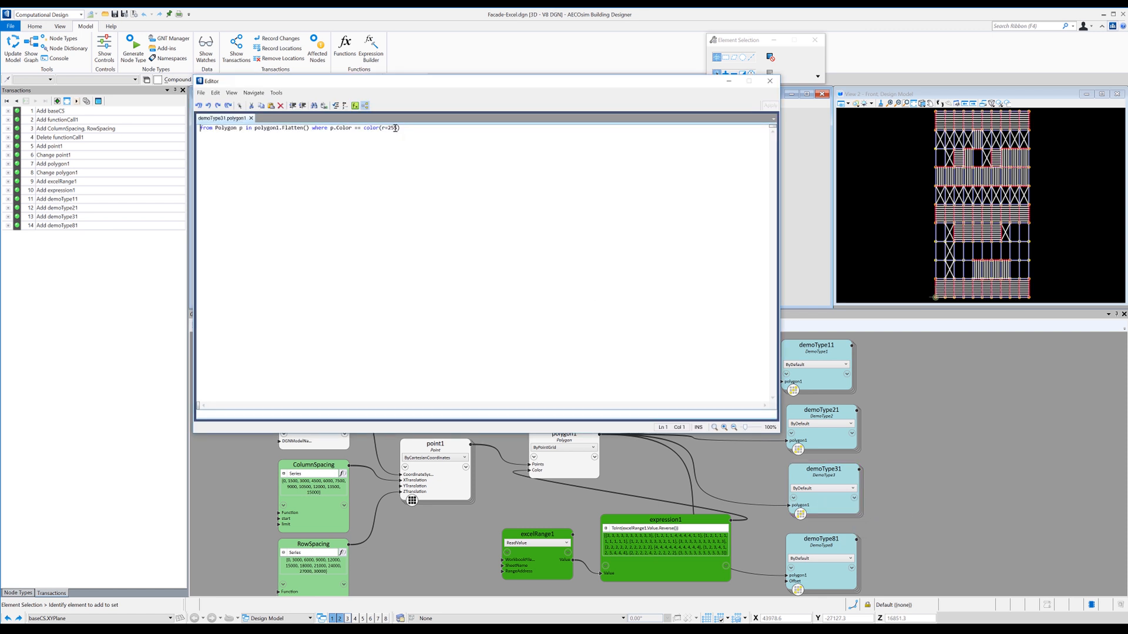
pyautogui.write('5')
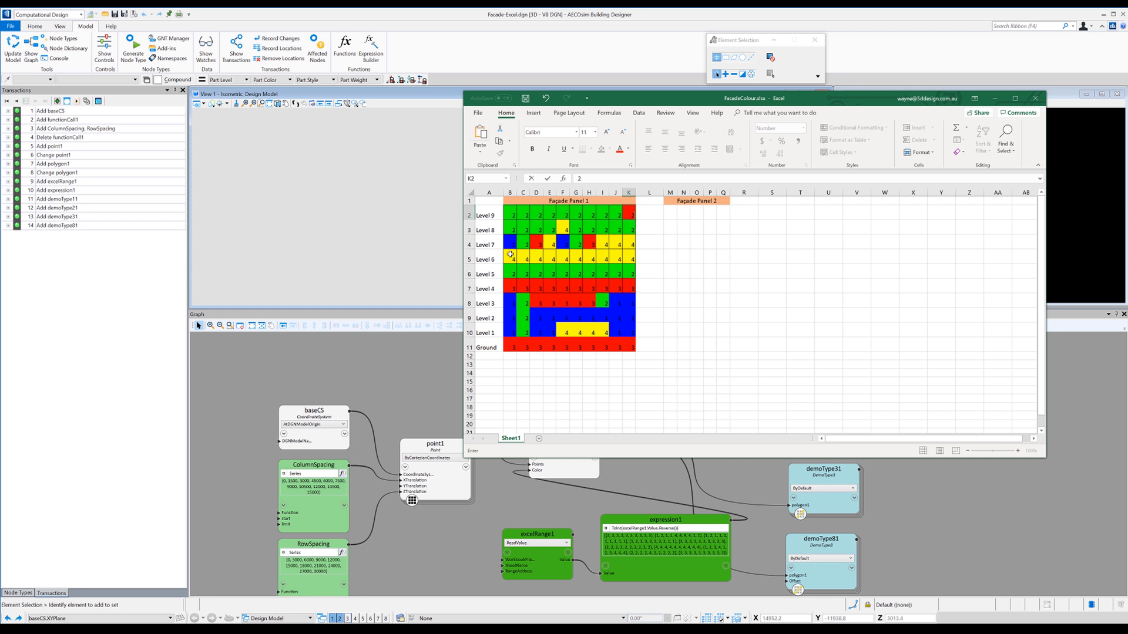
# Recode the remaining Level 7 and 8 cells to green code 2 and save the workbook.
pyautogui.click(536, 244)
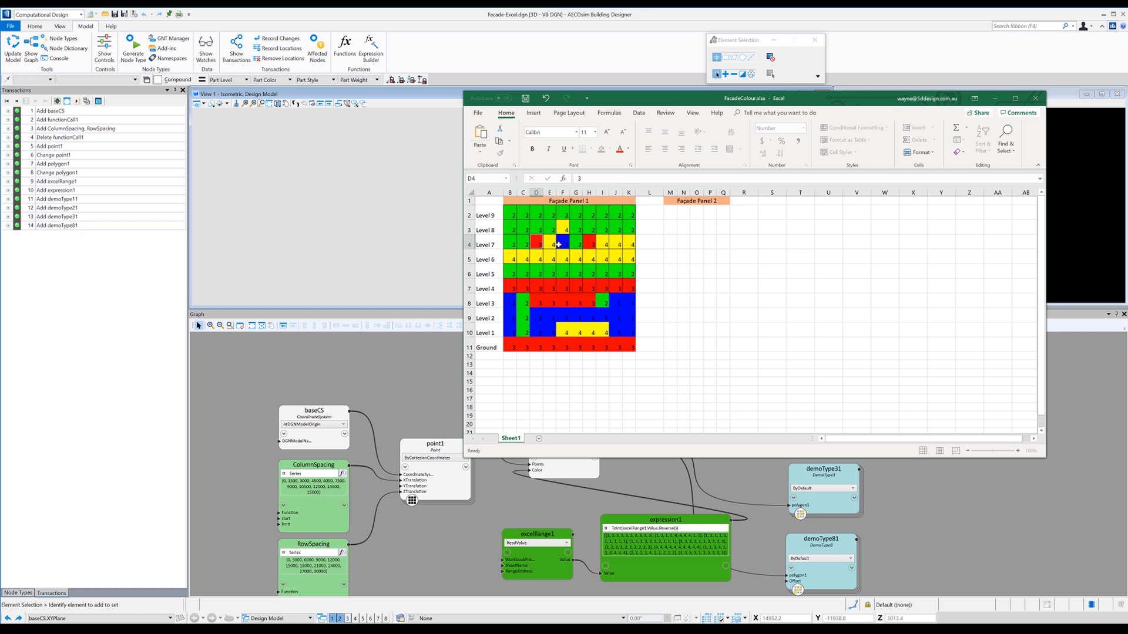
pyautogui.click(587, 244)
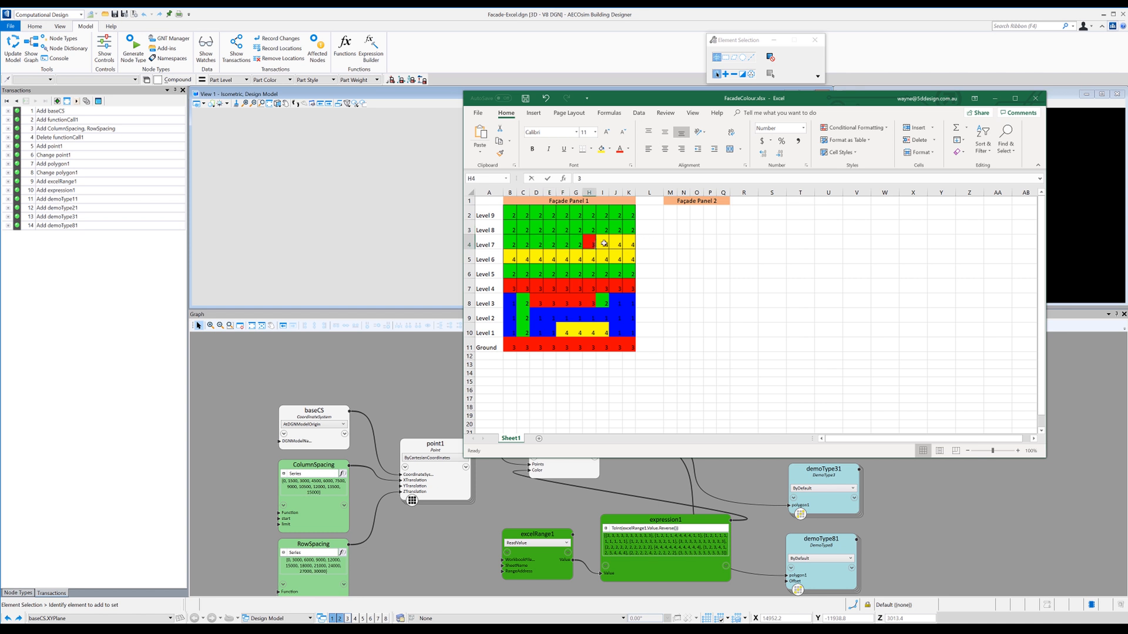
pyautogui.click(628, 244)
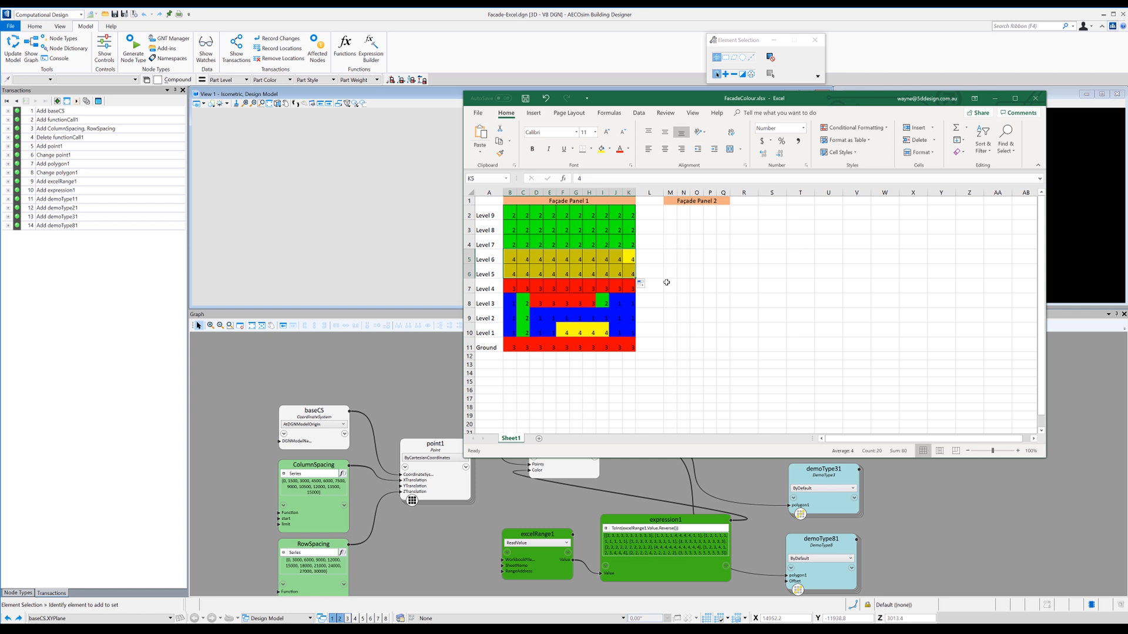
pyautogui.click(526, 99)
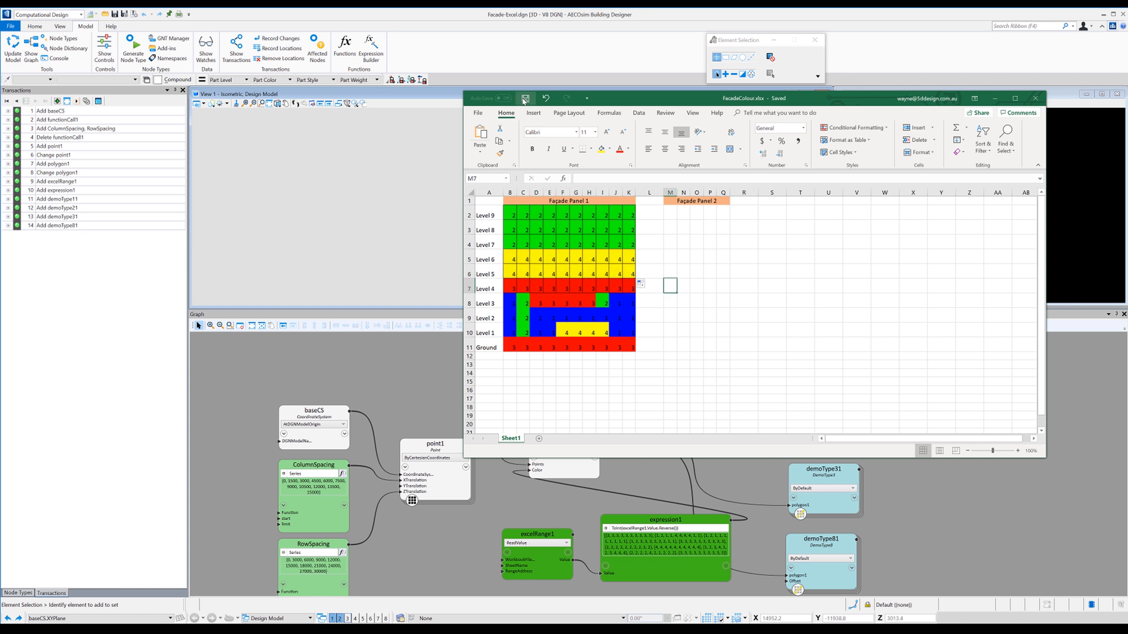